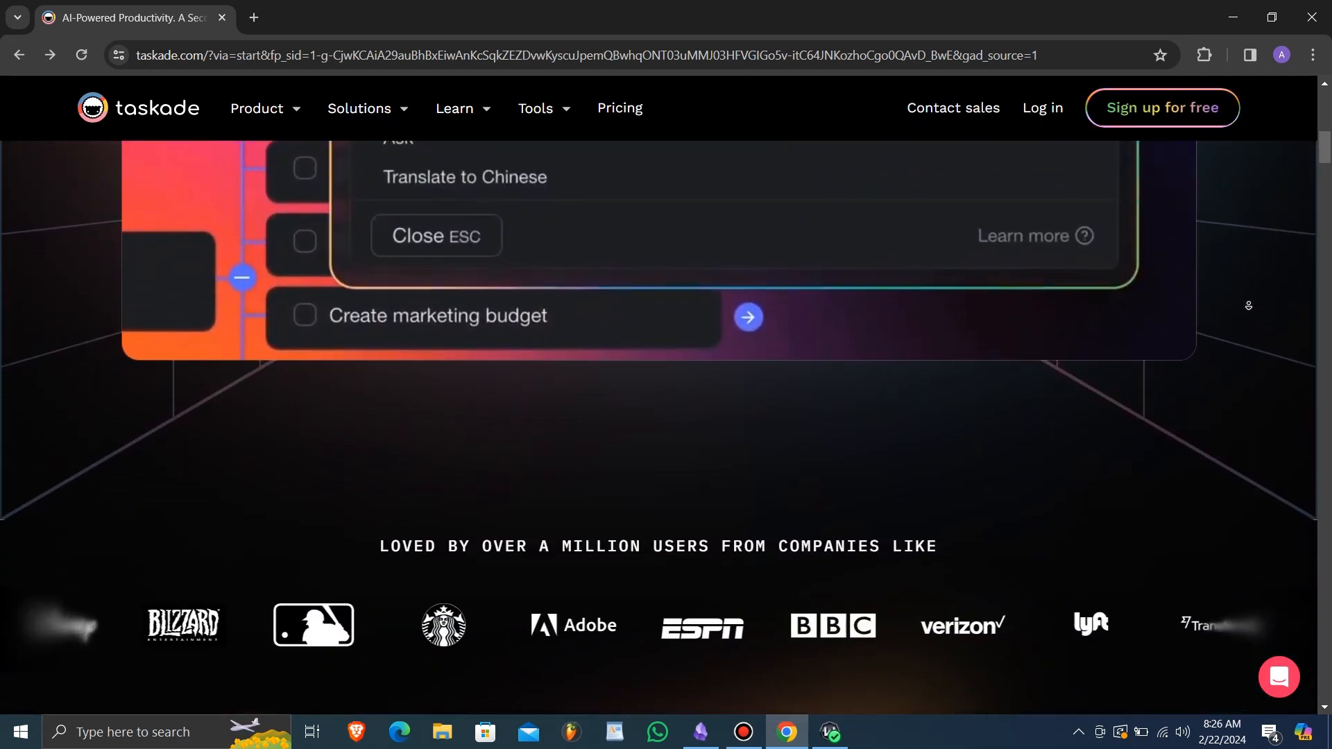
Keep 'For work' selected and choose a primary role in the onboarding survey
scroll("up", 3)
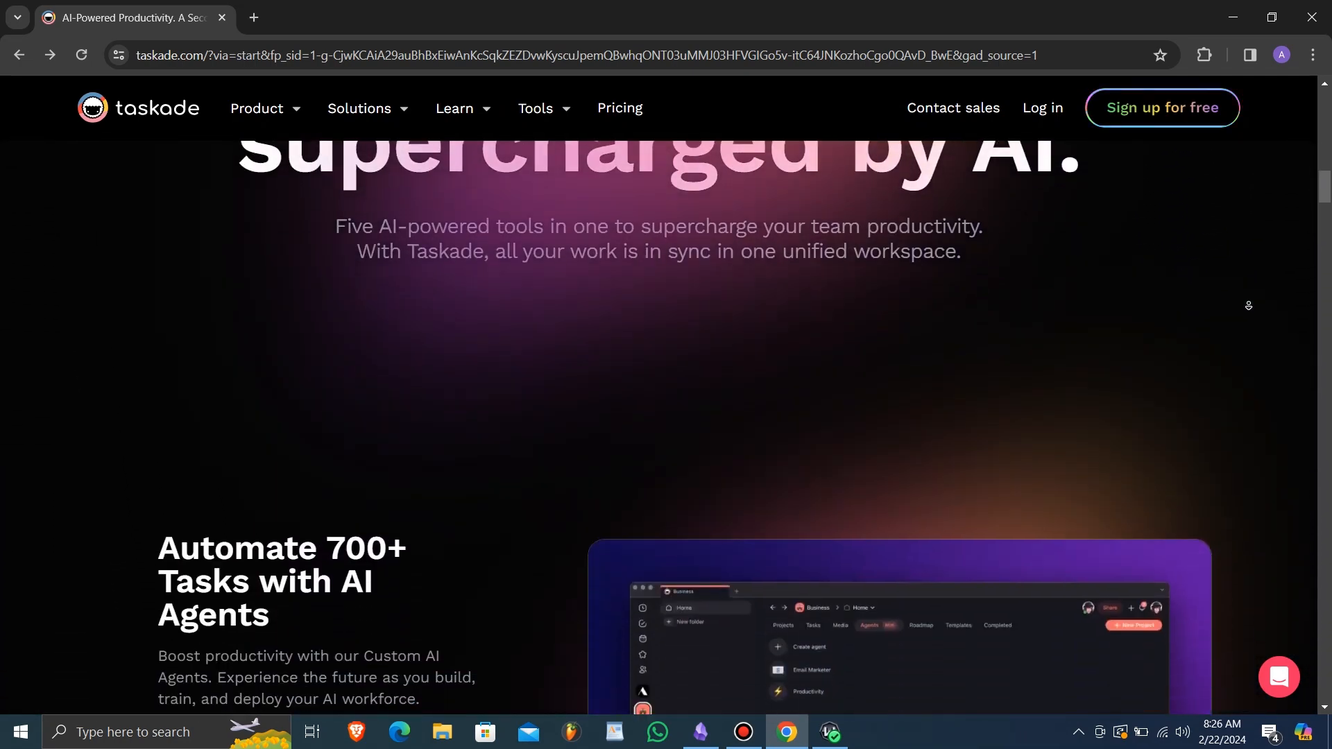
scroll("down", 3)
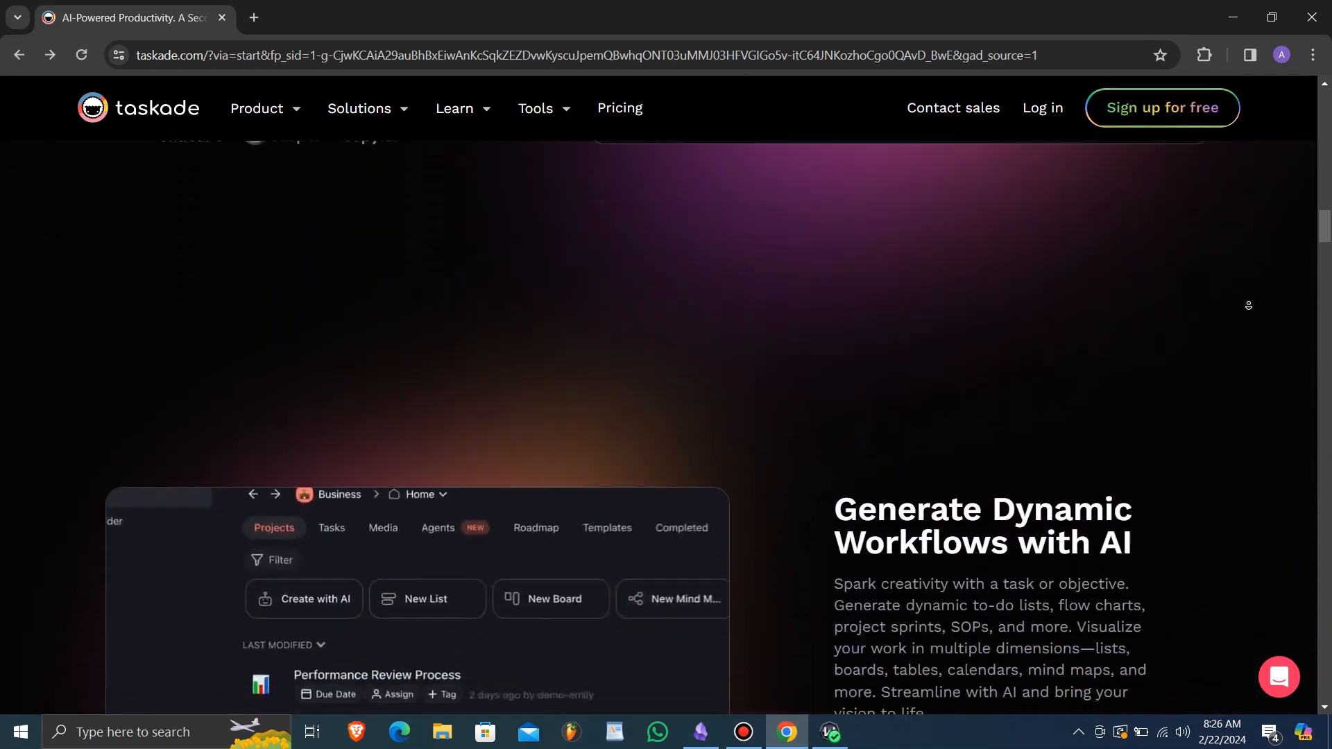
scroll("down", 3)
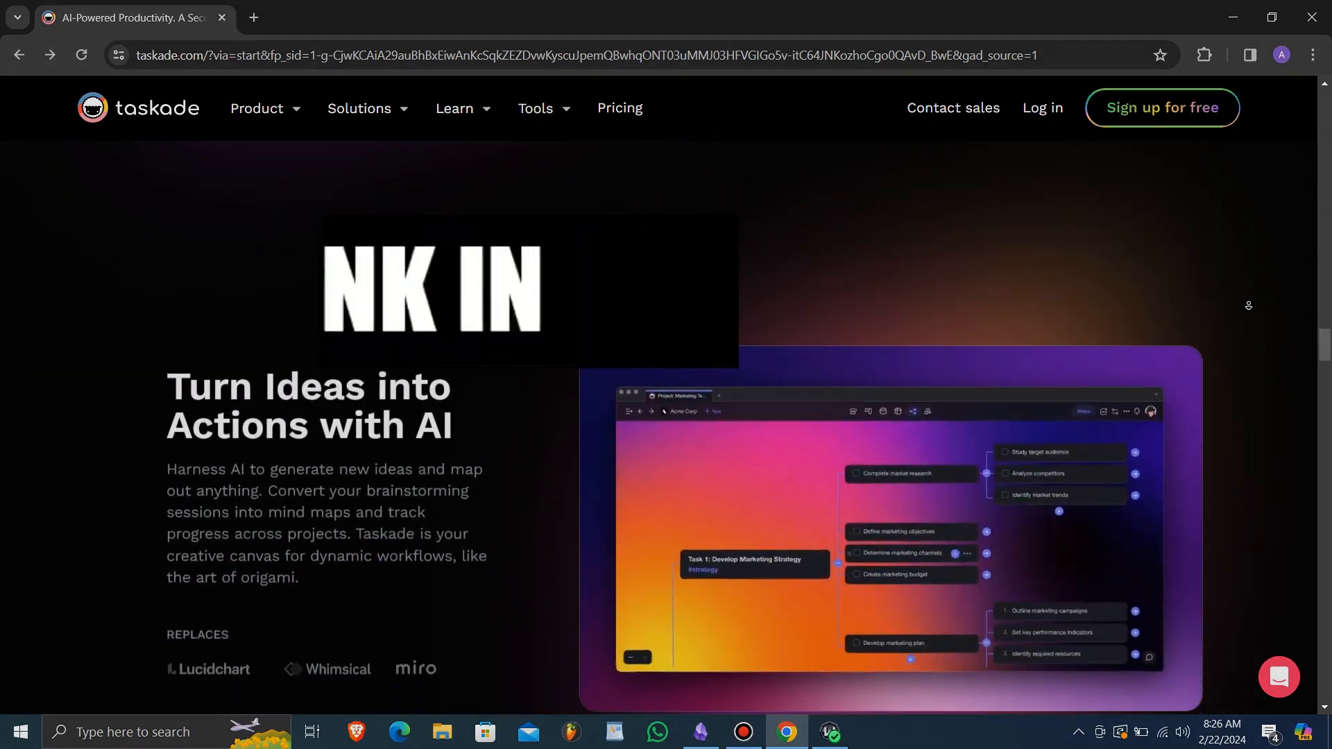
scroll("down", 3)
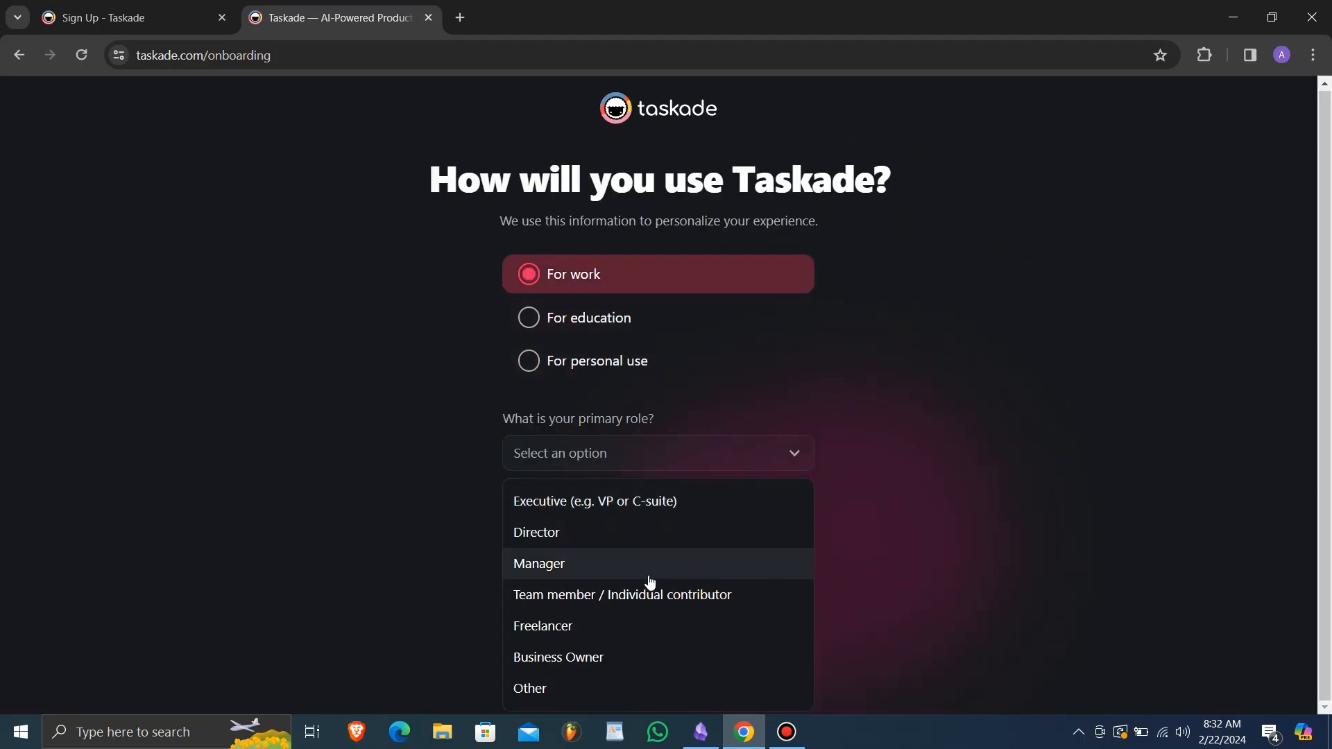
mouse_move(545, 674)
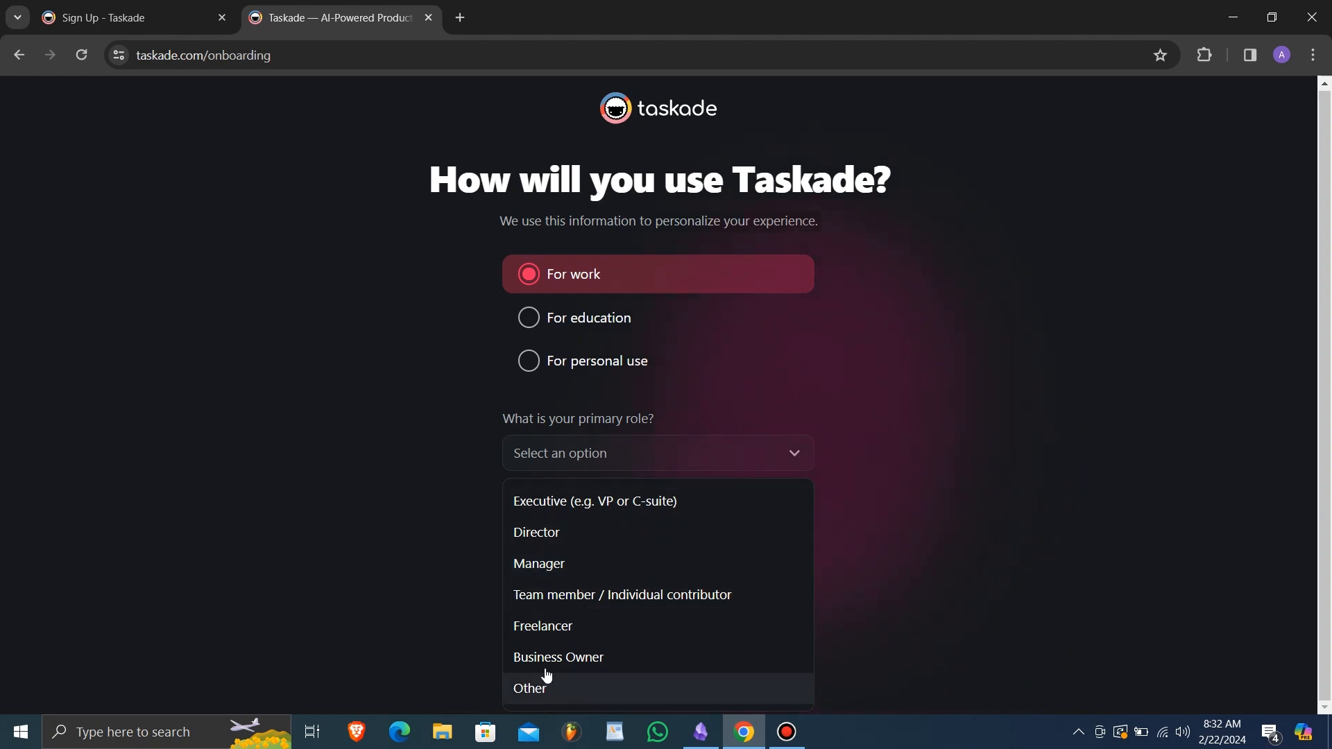
left_click(529, 688)
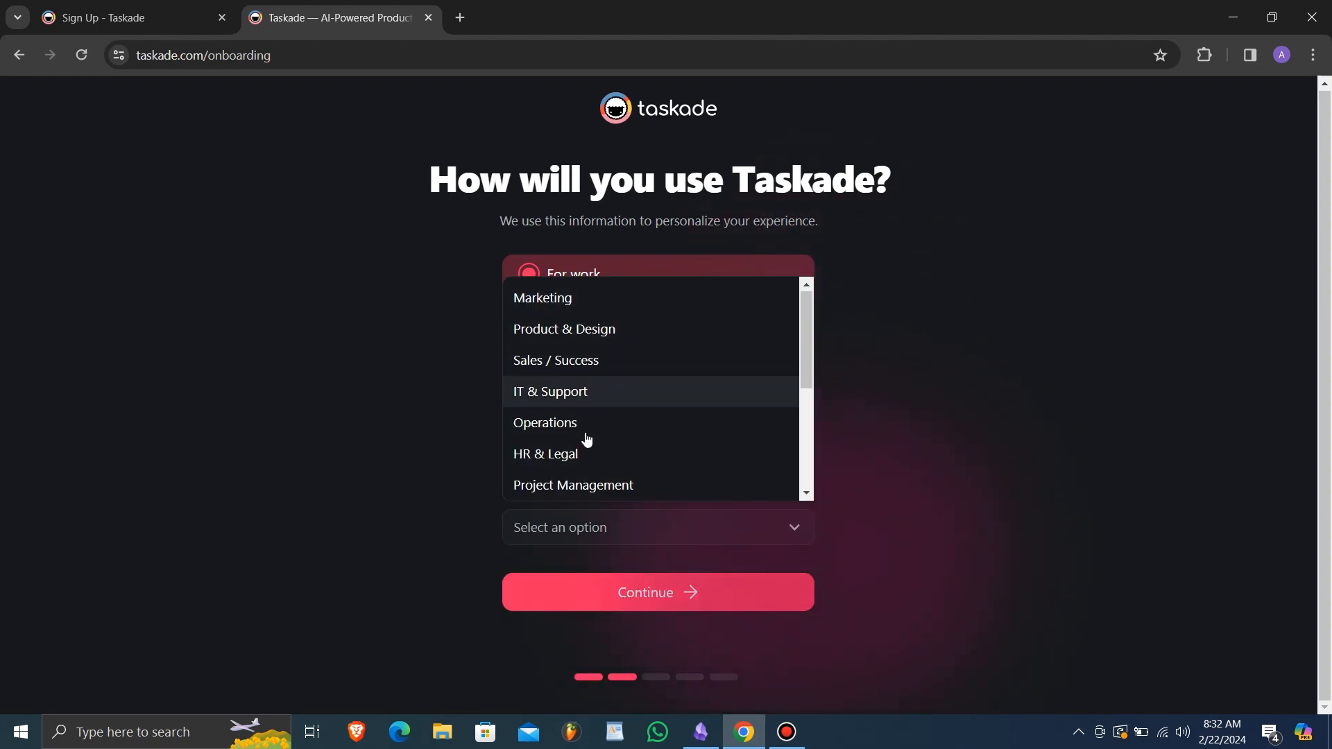
scroll("down", 3)
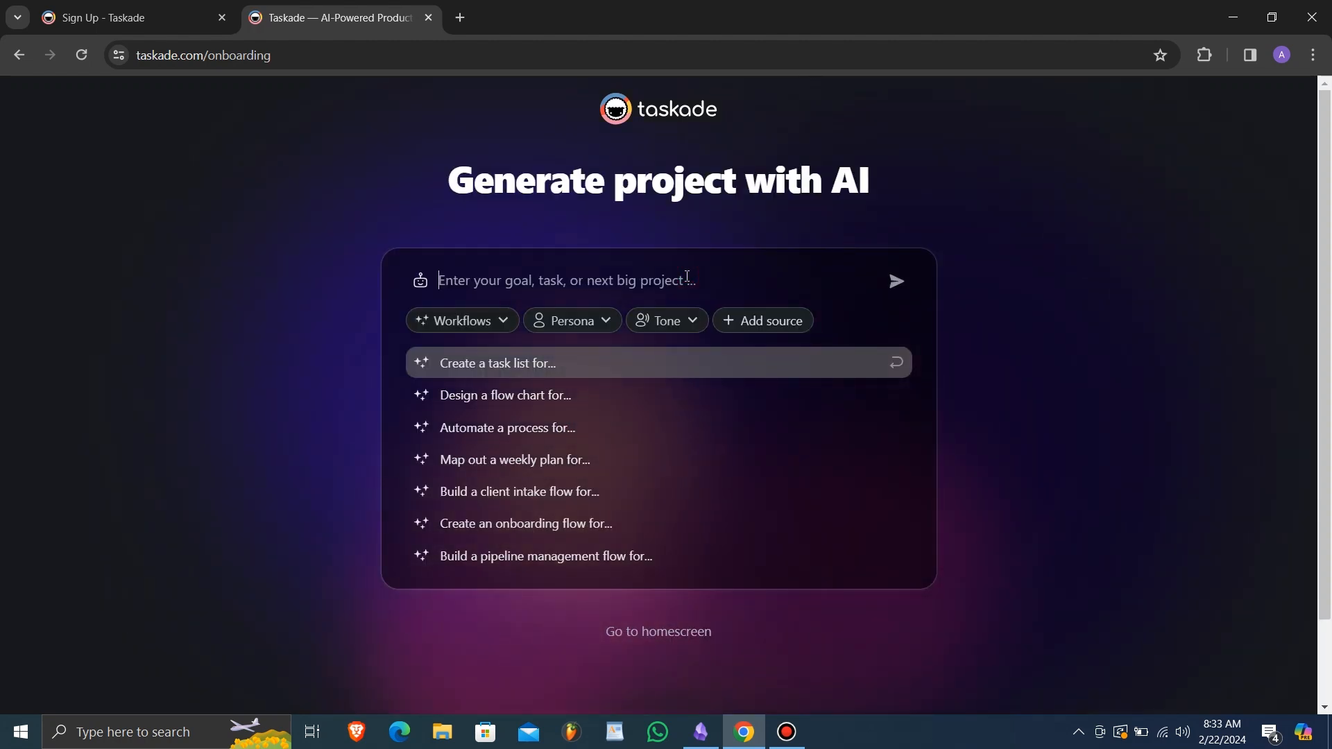
Submit the prompt 'Create a task list for managing website design' to Taskade AI
type("Create a task lis")
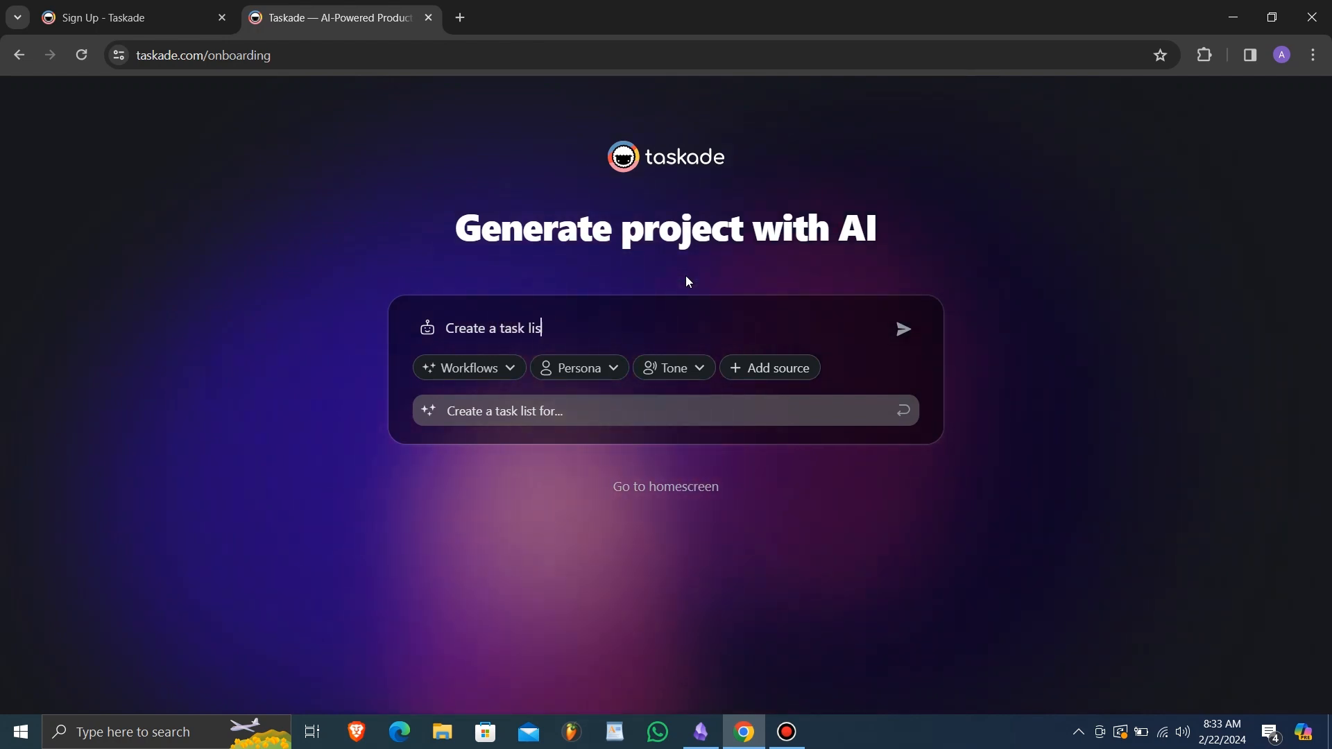
type("t for")
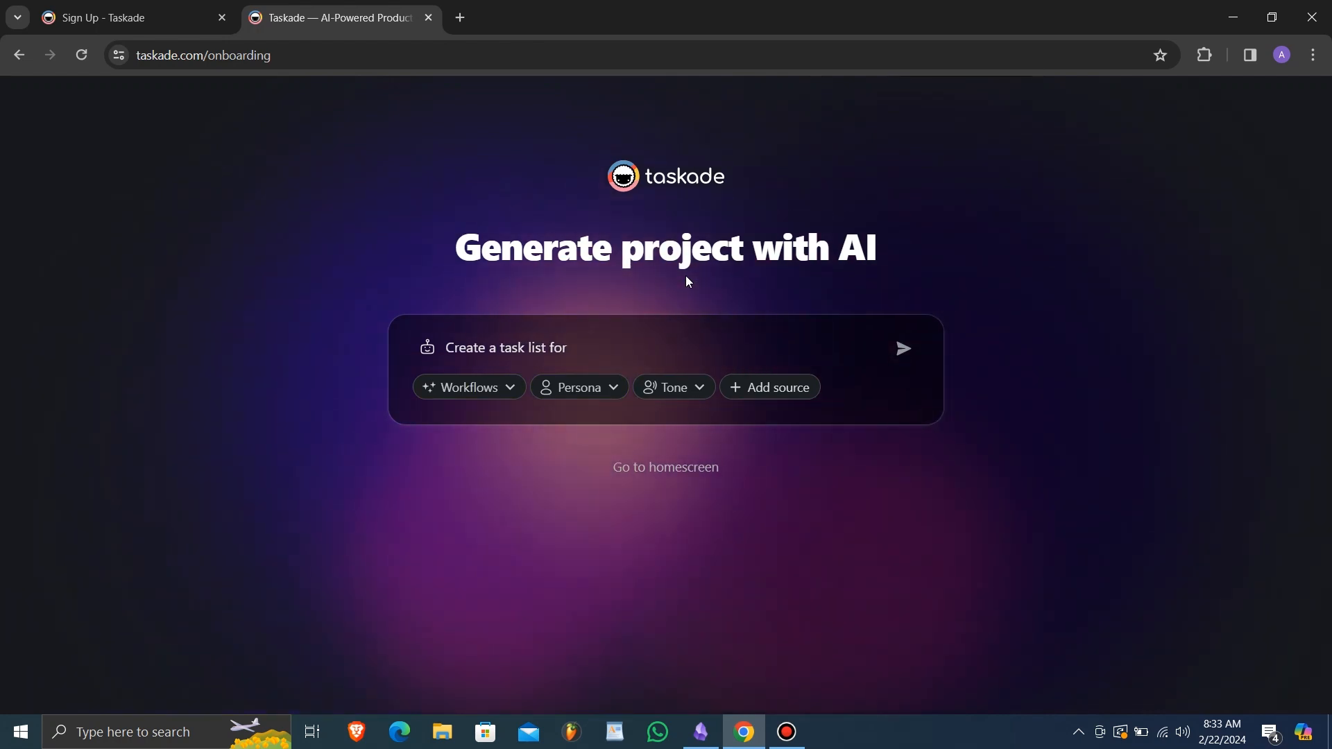
type("mana")
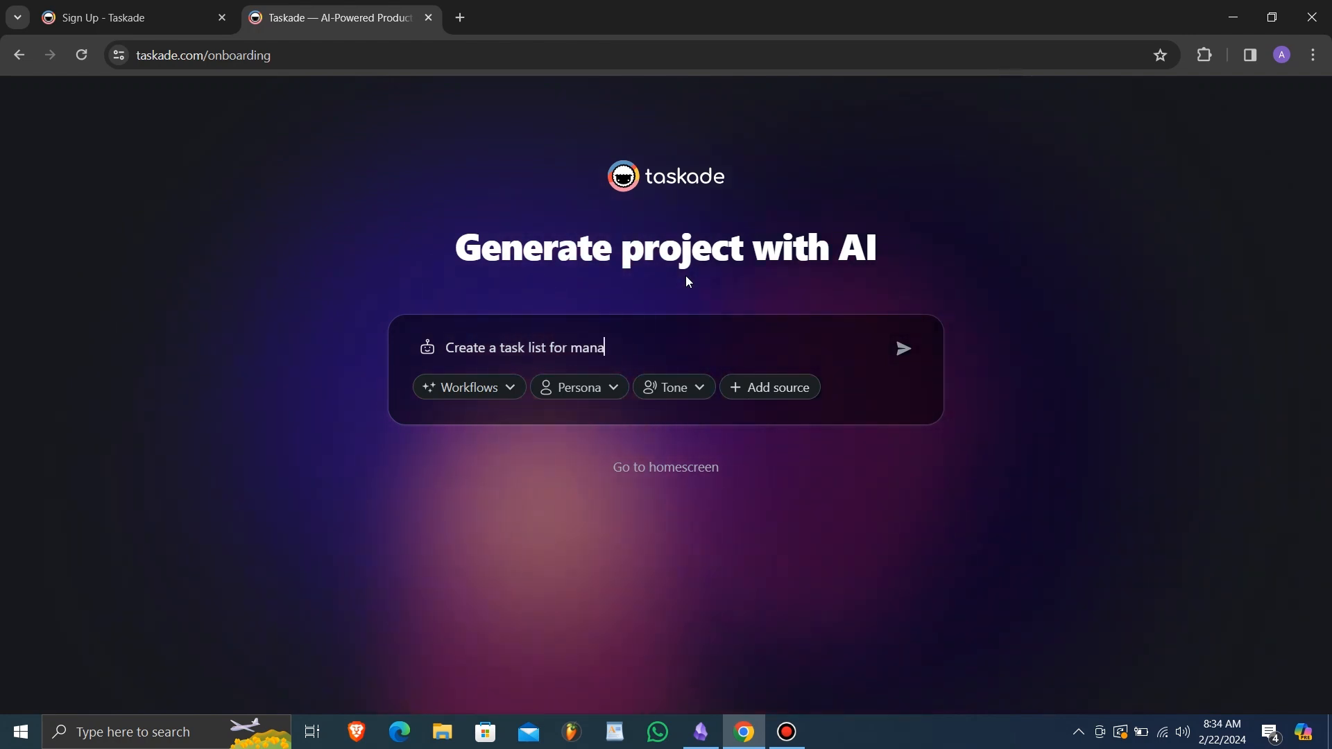
type("ging we")
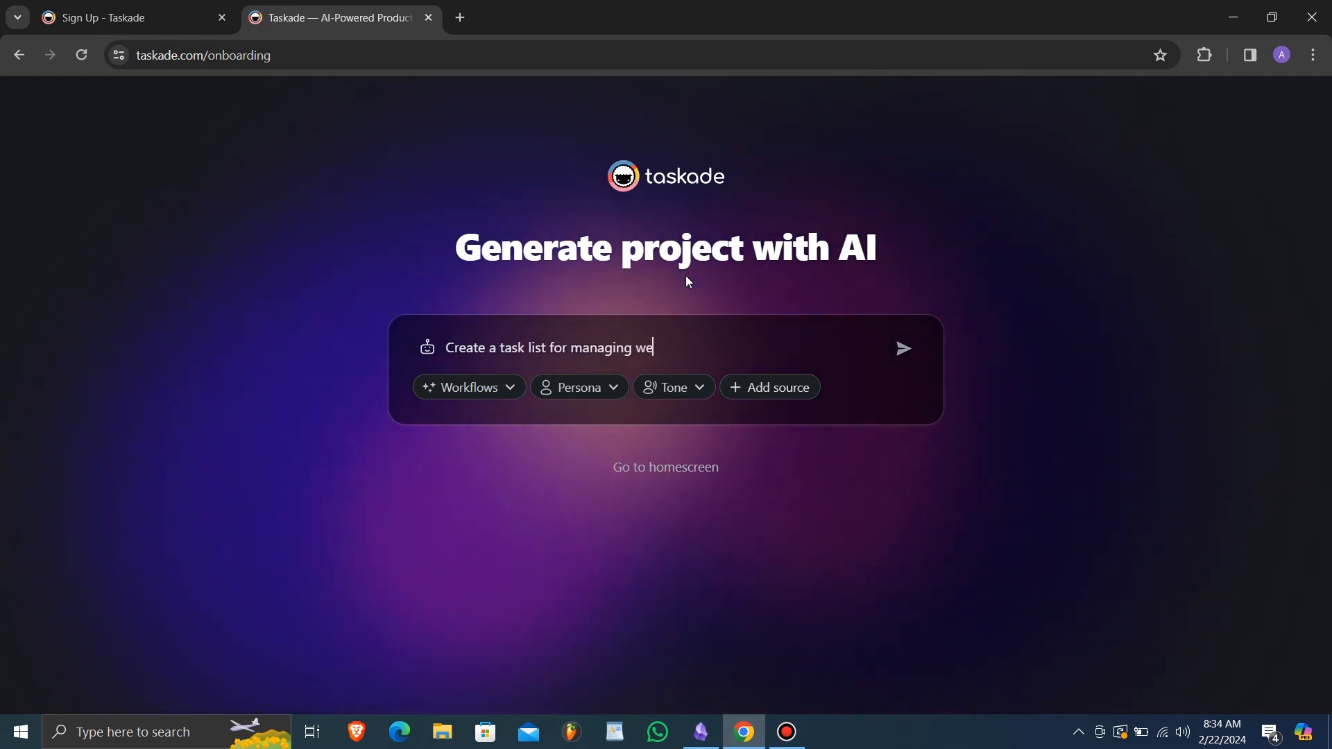
type("bsite des")
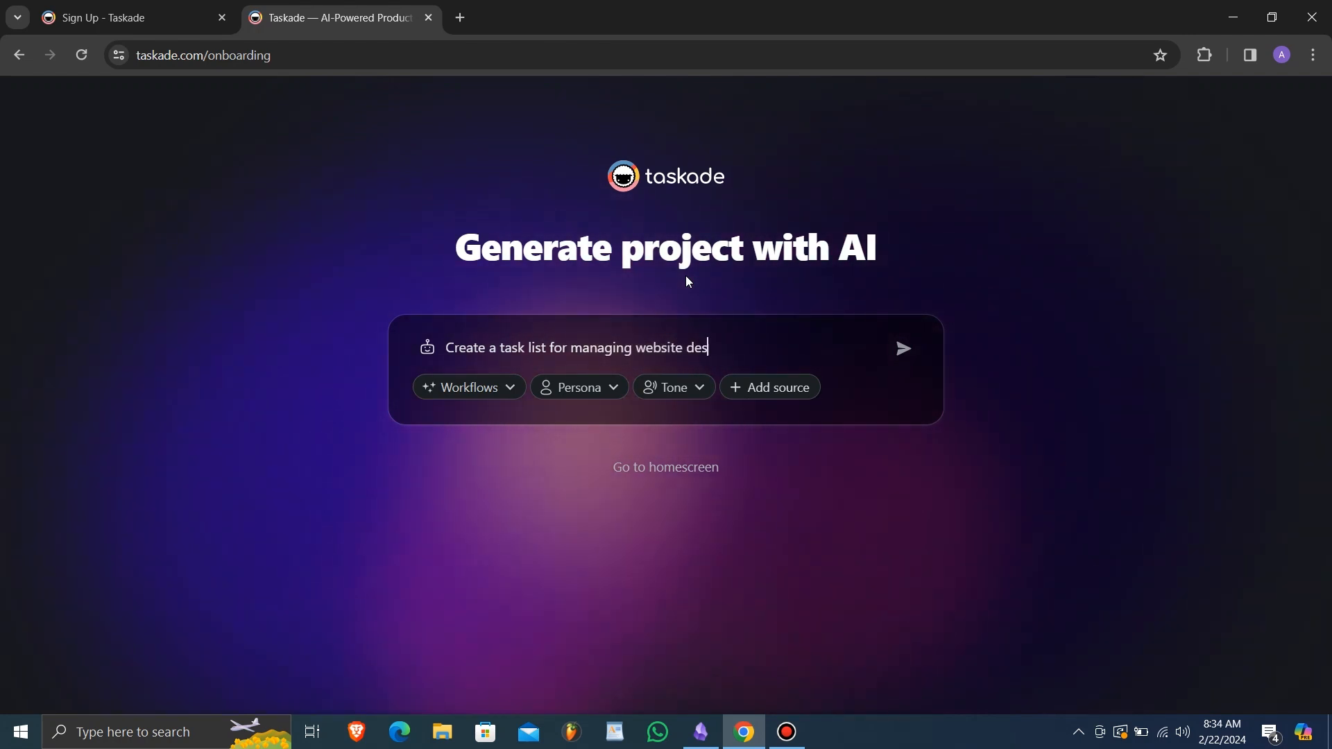
left_click(903, 348)
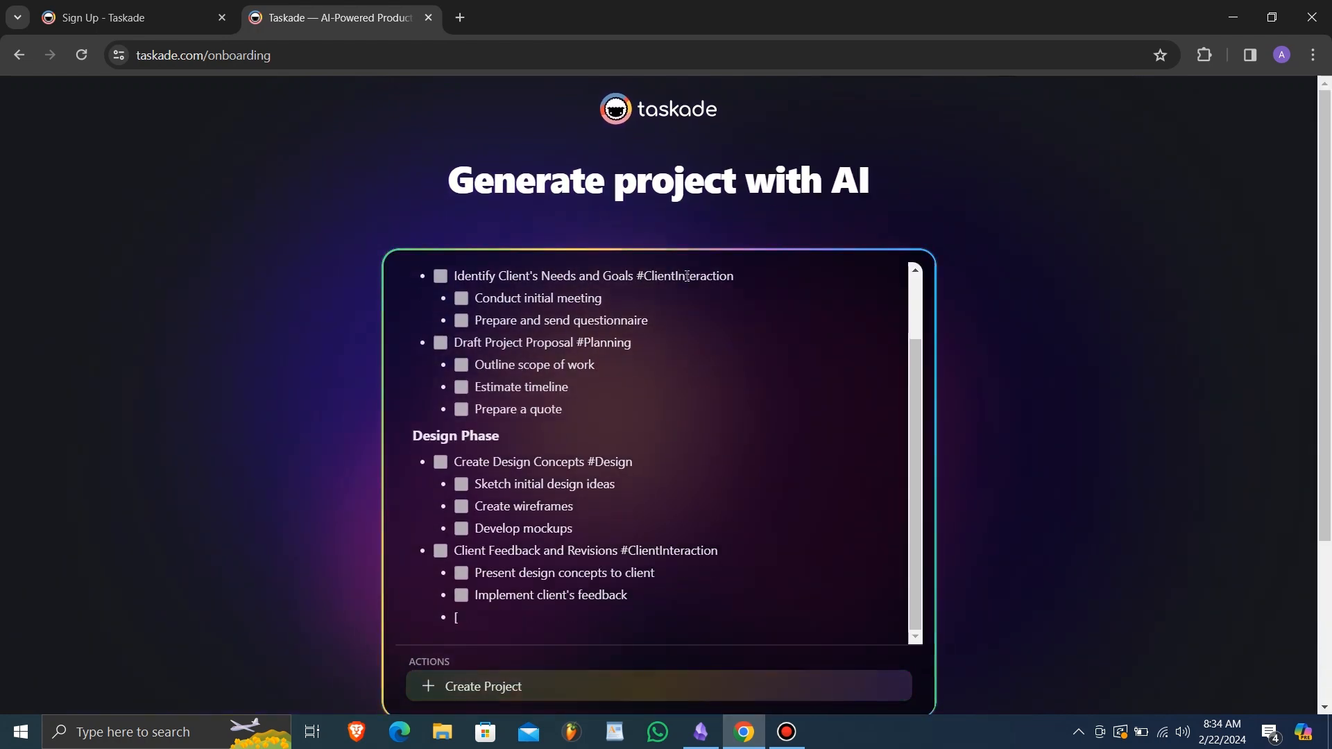
Scroll through the generated Website Design Project outline while the AI finishes writing it
scroll("down", 3)
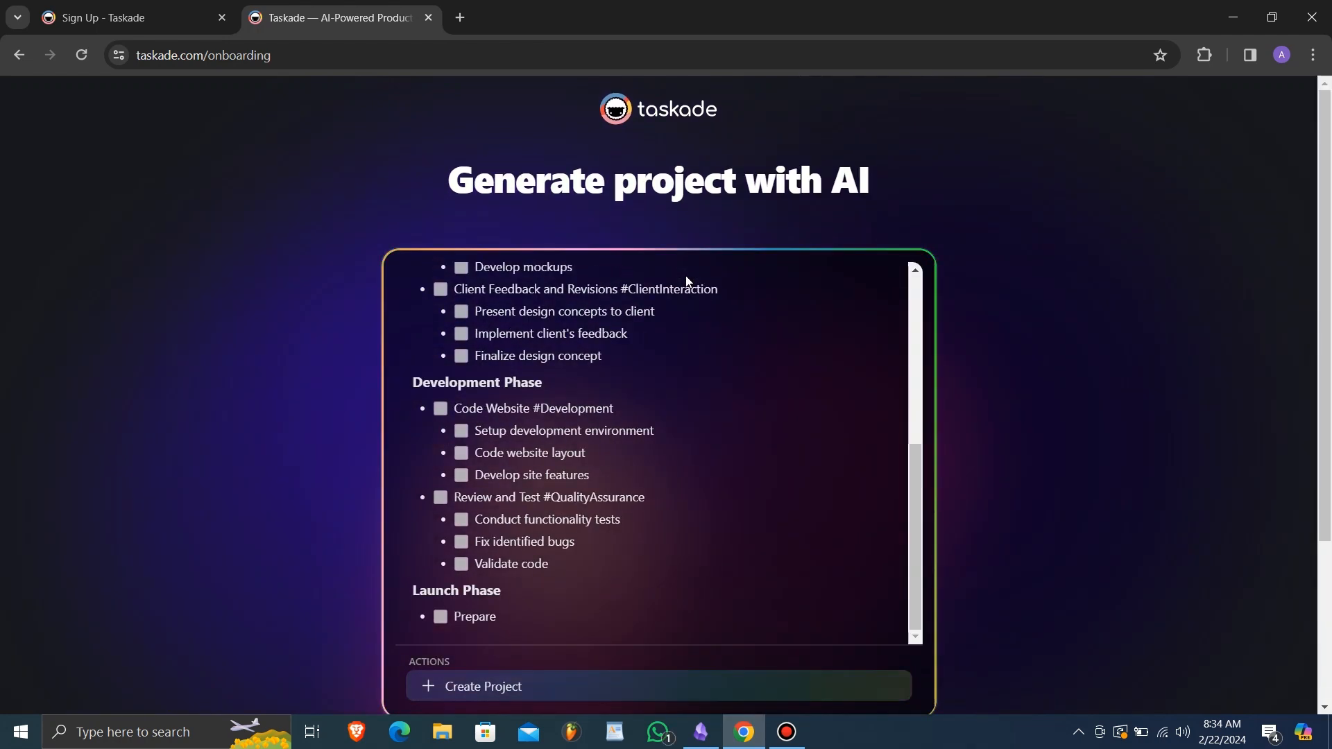
scroll("down", 3)
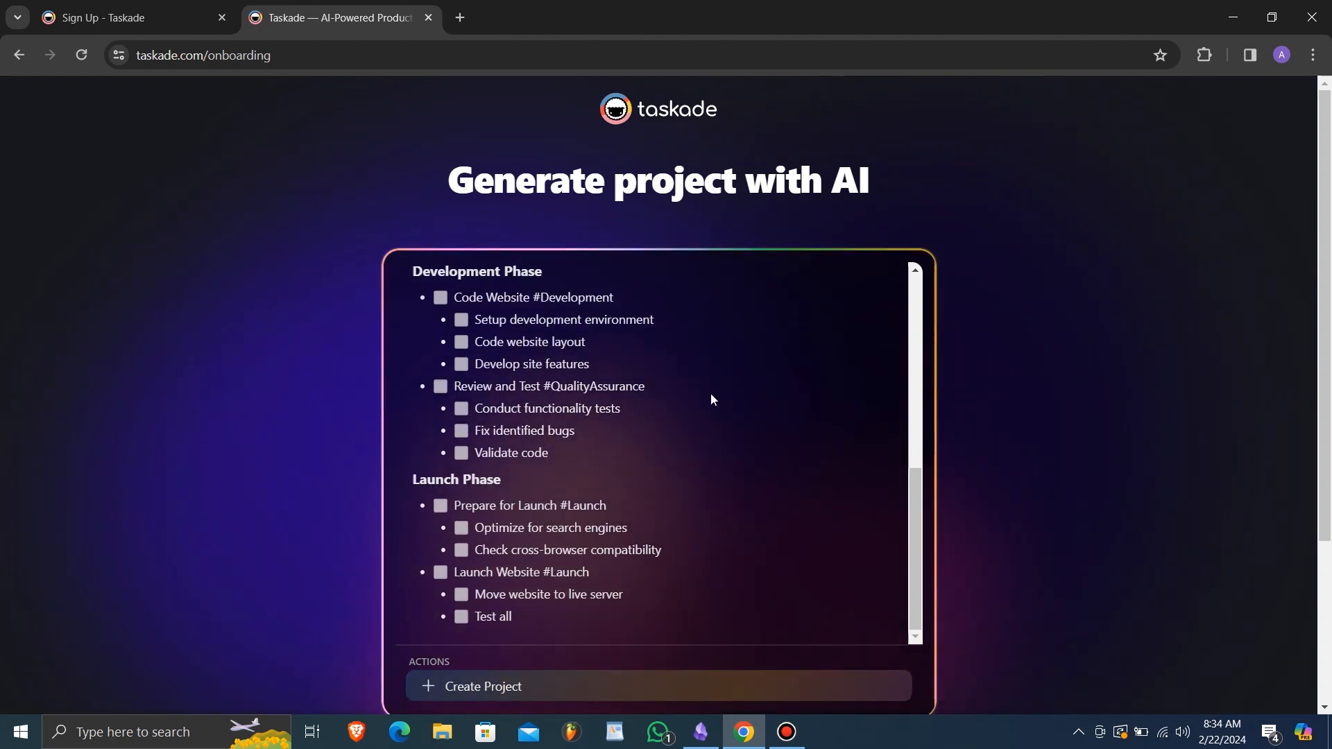
scroll("down", 3)
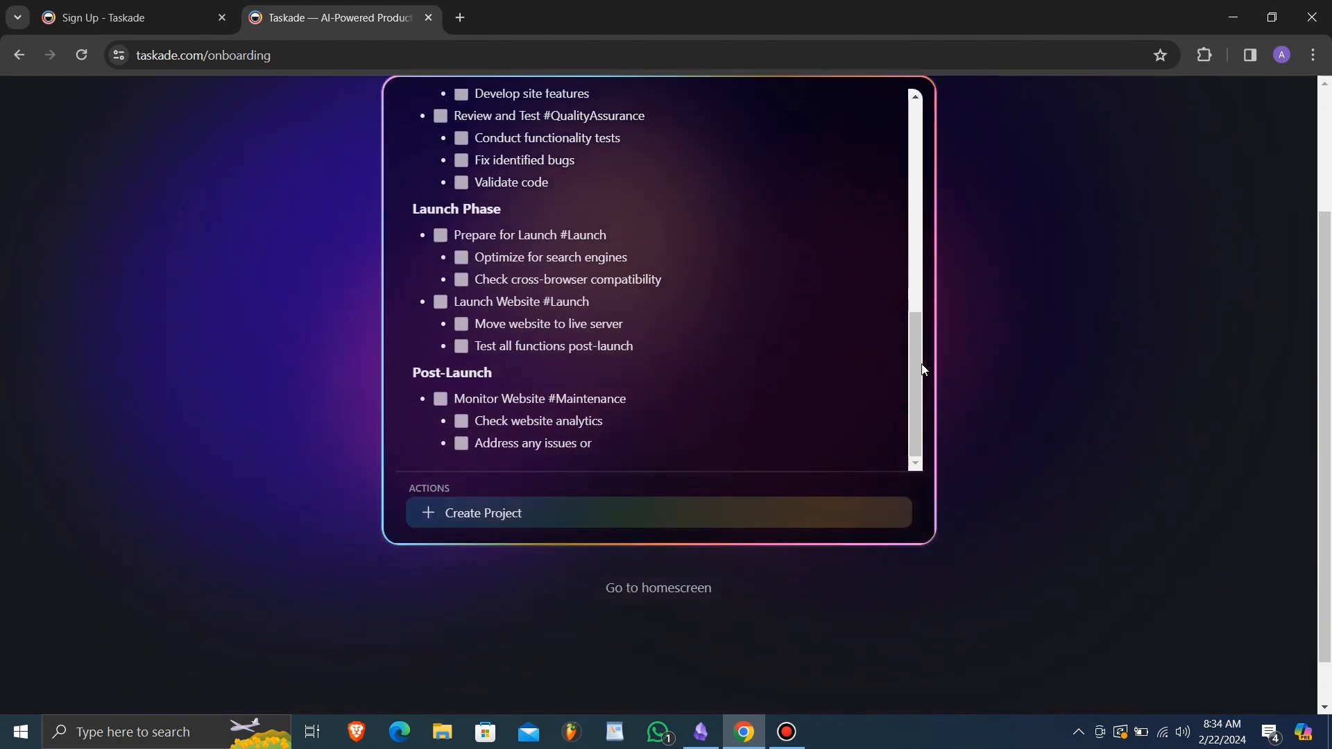
scroll("up", 3)
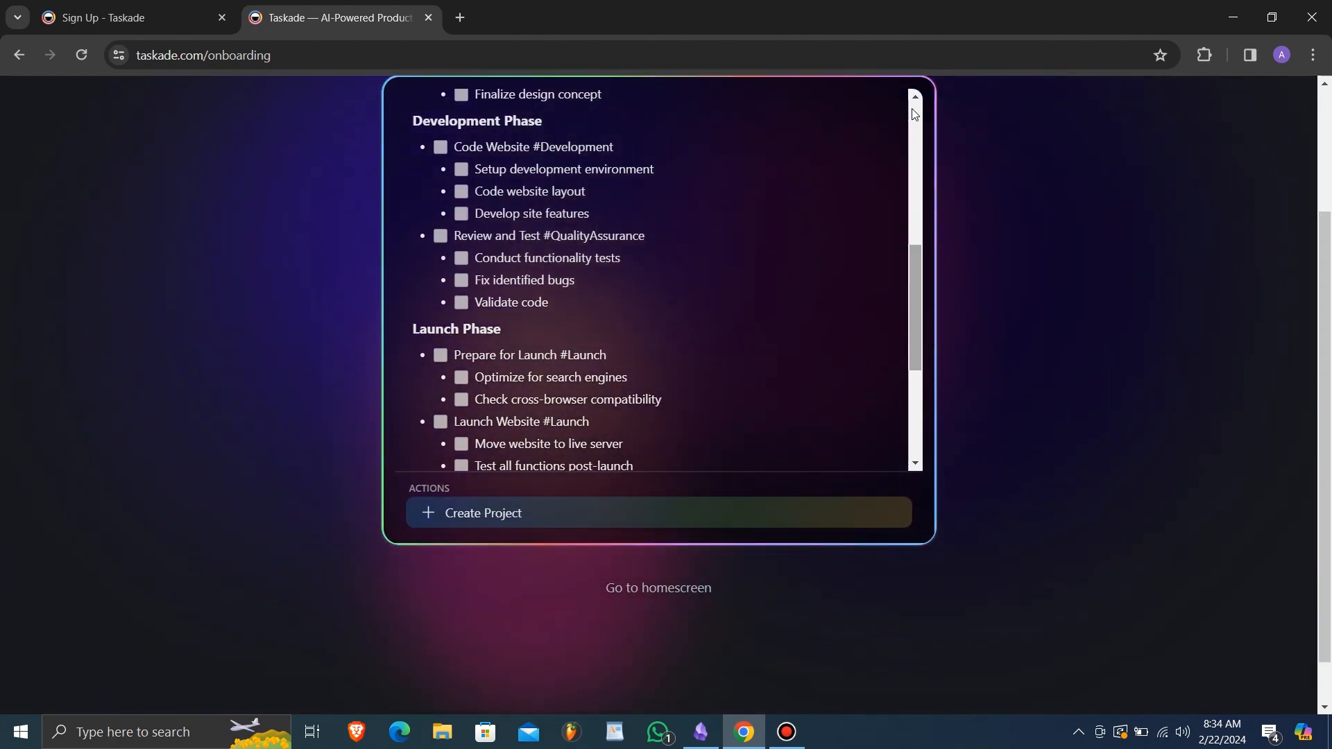
scroll("up", 3)
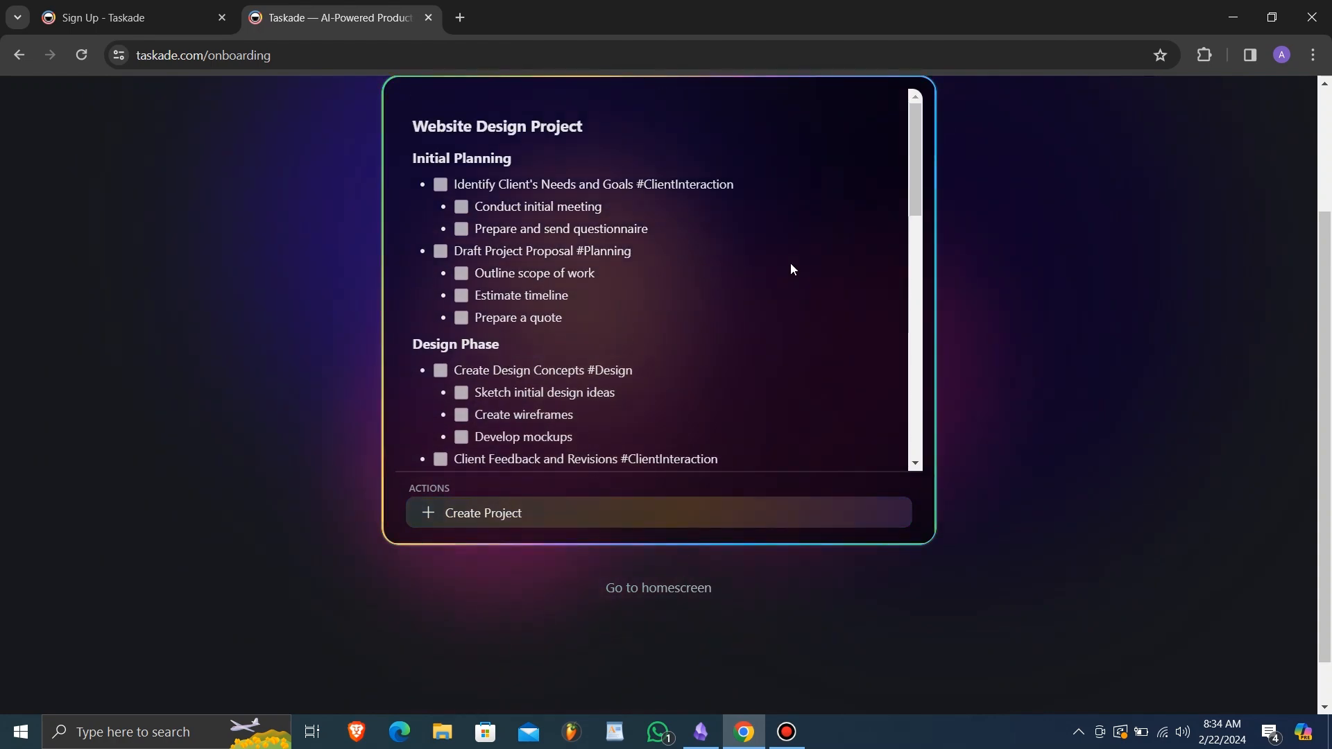
scroll("down", 3)
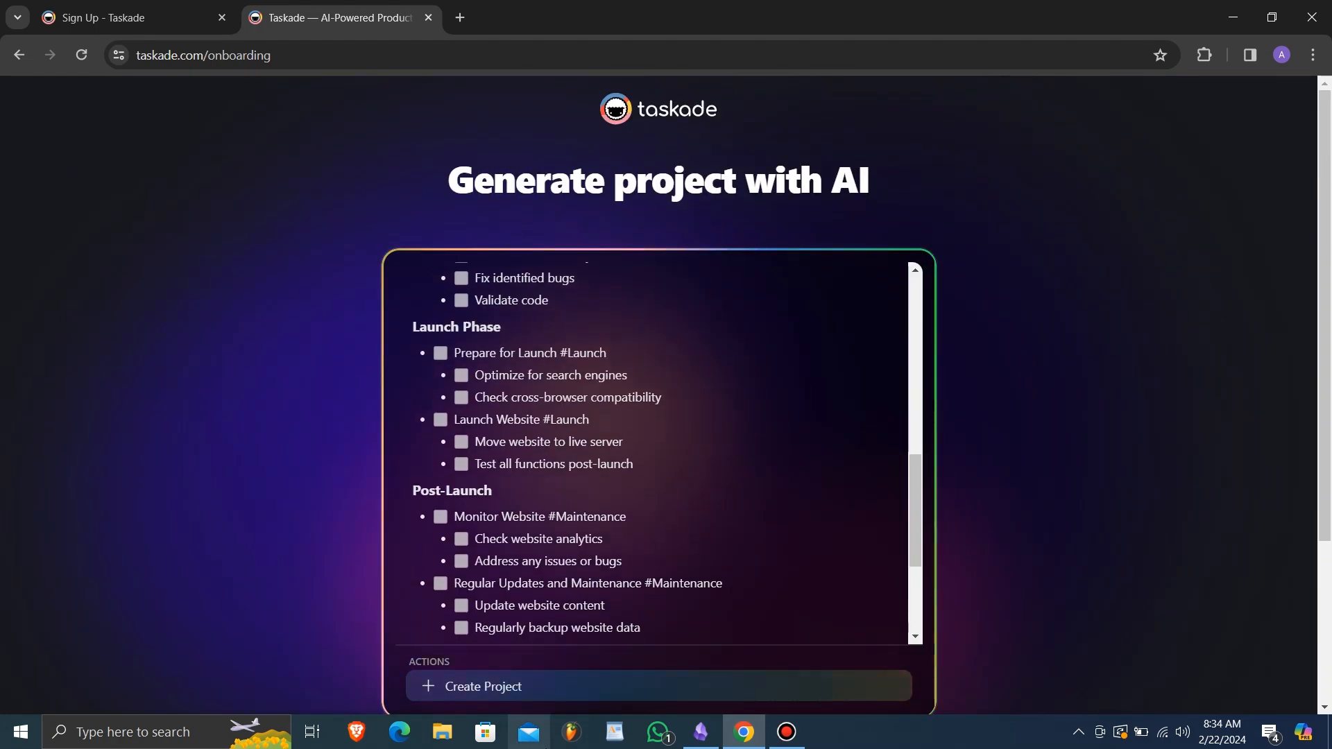
Create the Website Design Project from the outline and review its phases and Additional tasks section
left_click(484, 691)
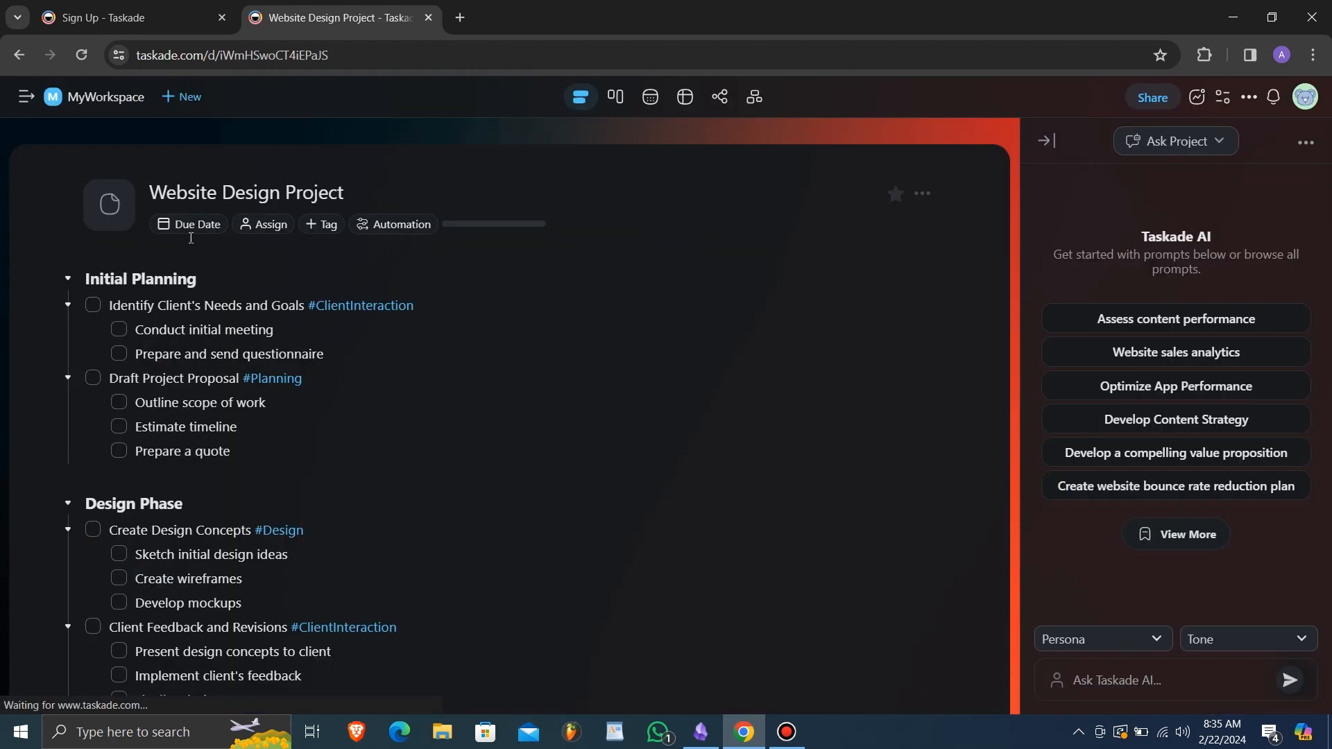
mouse_move(67, 283)
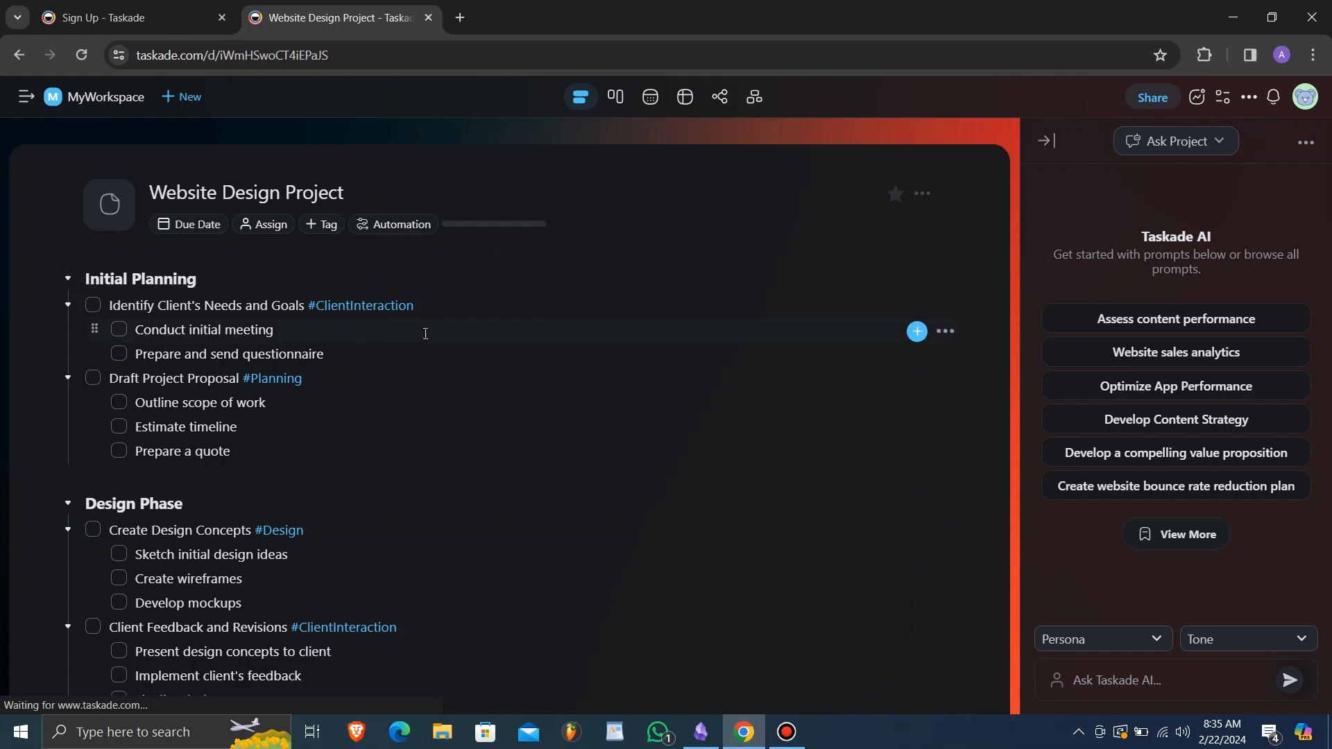
mouse_move(368, 344)
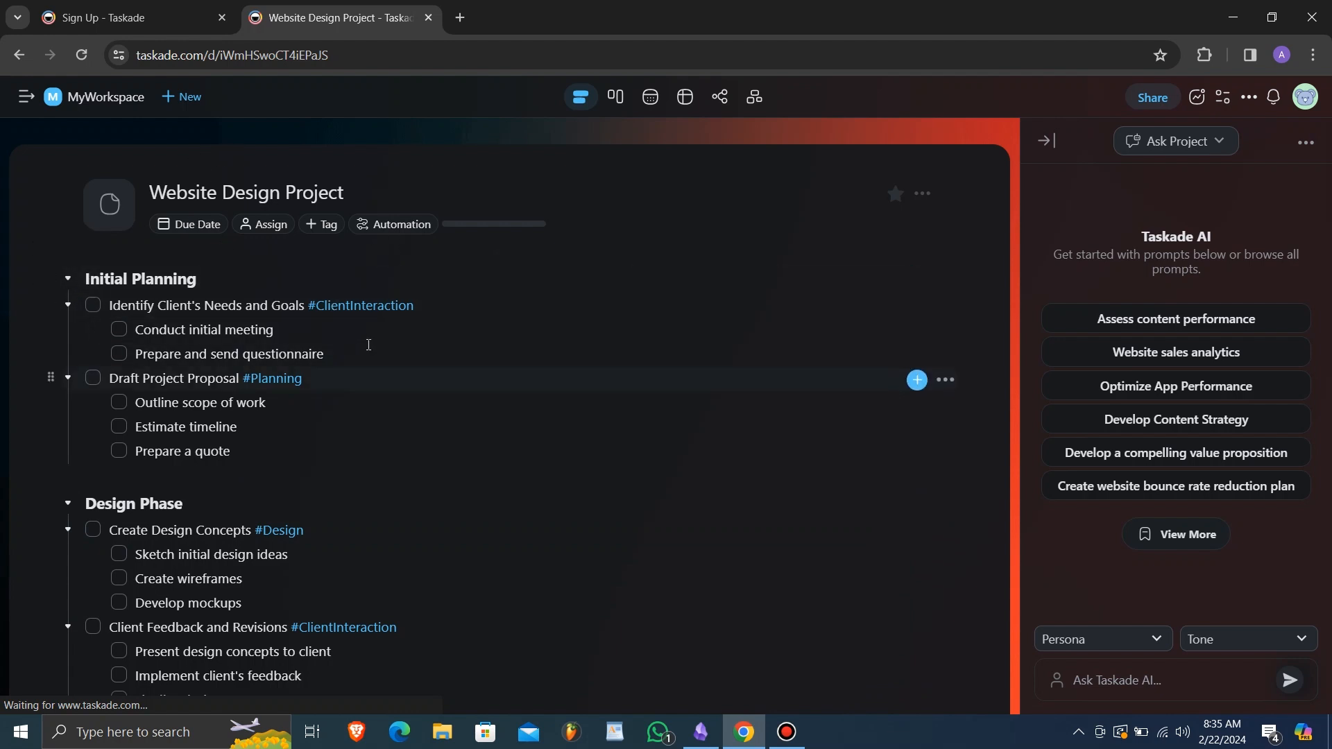
scroll("down", 3)
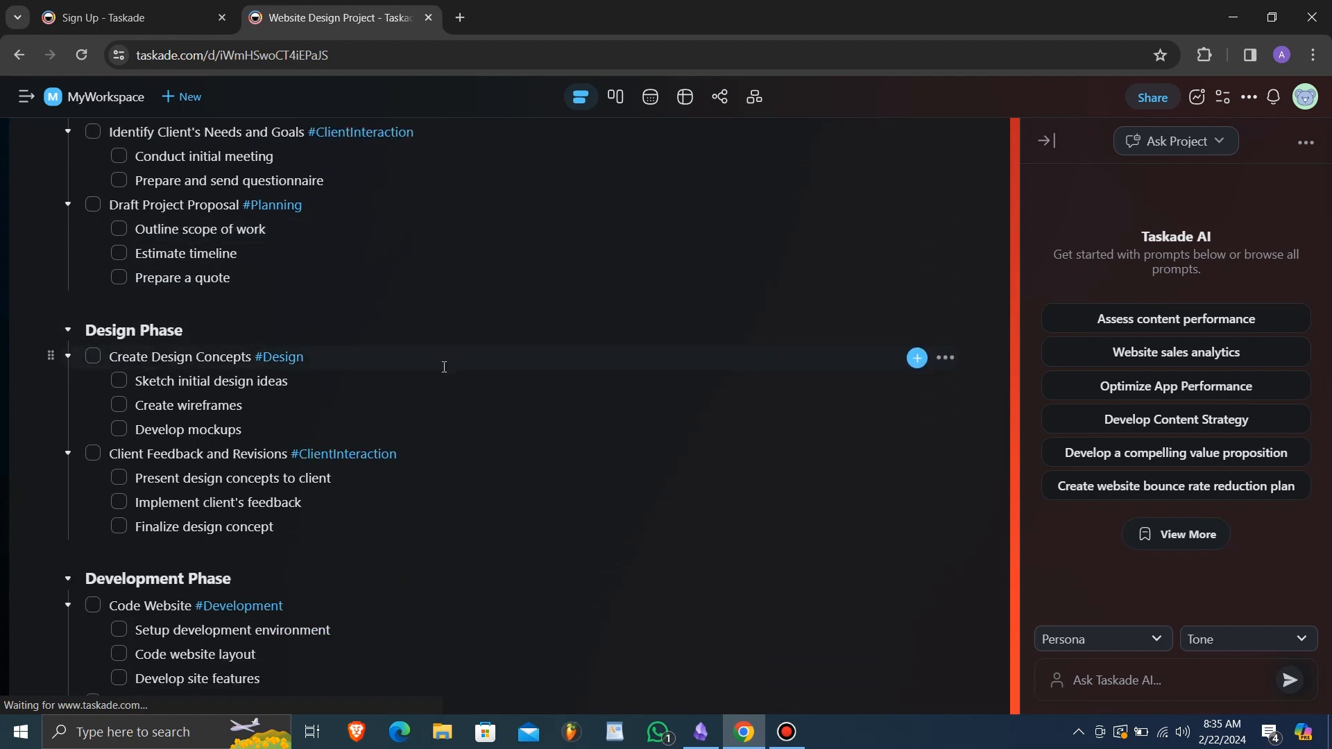
scroll("down", 3)
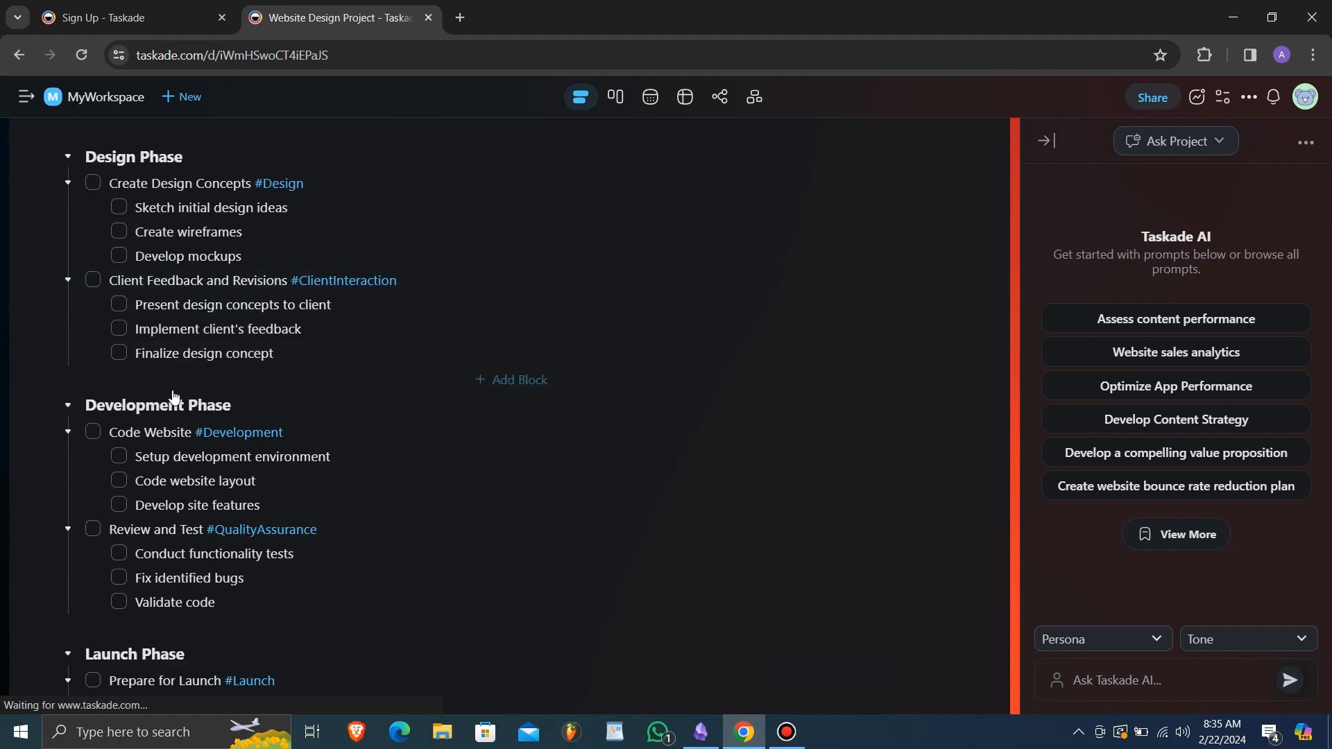
scroll("down", 3)
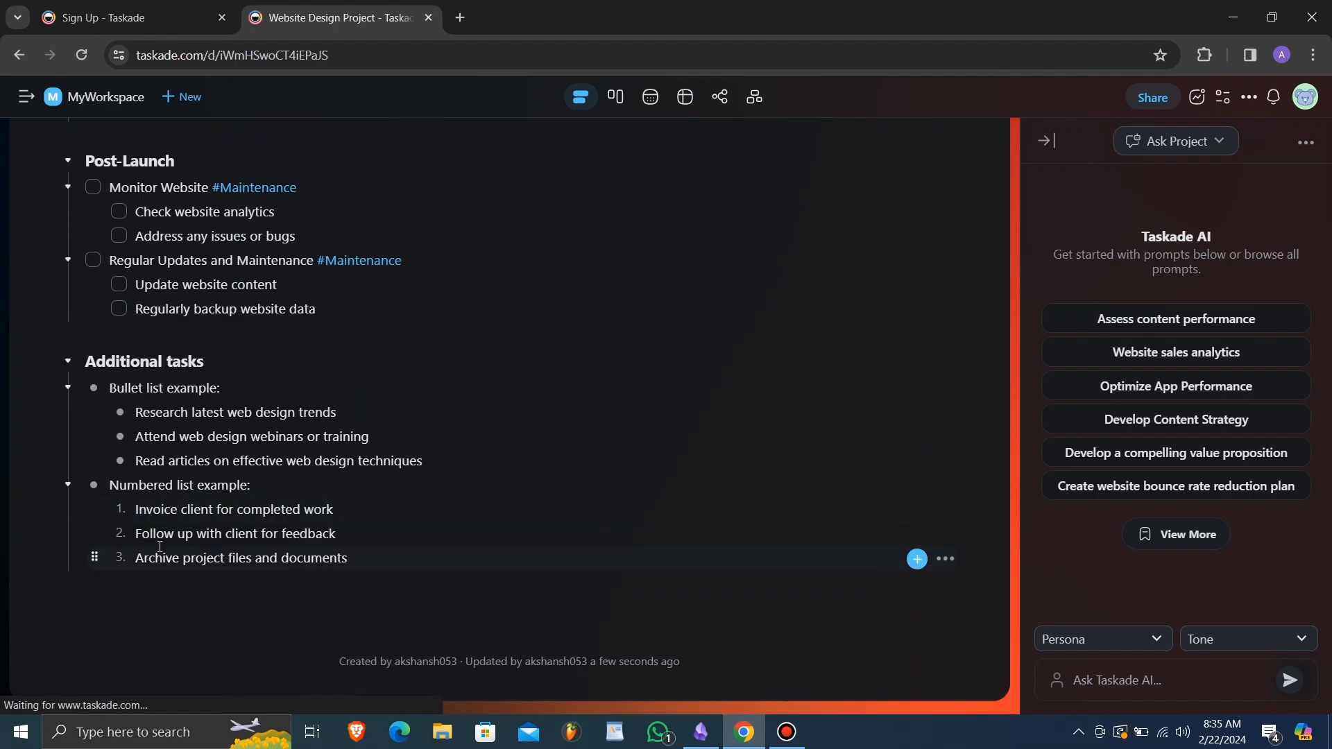
scroll("up", 3)
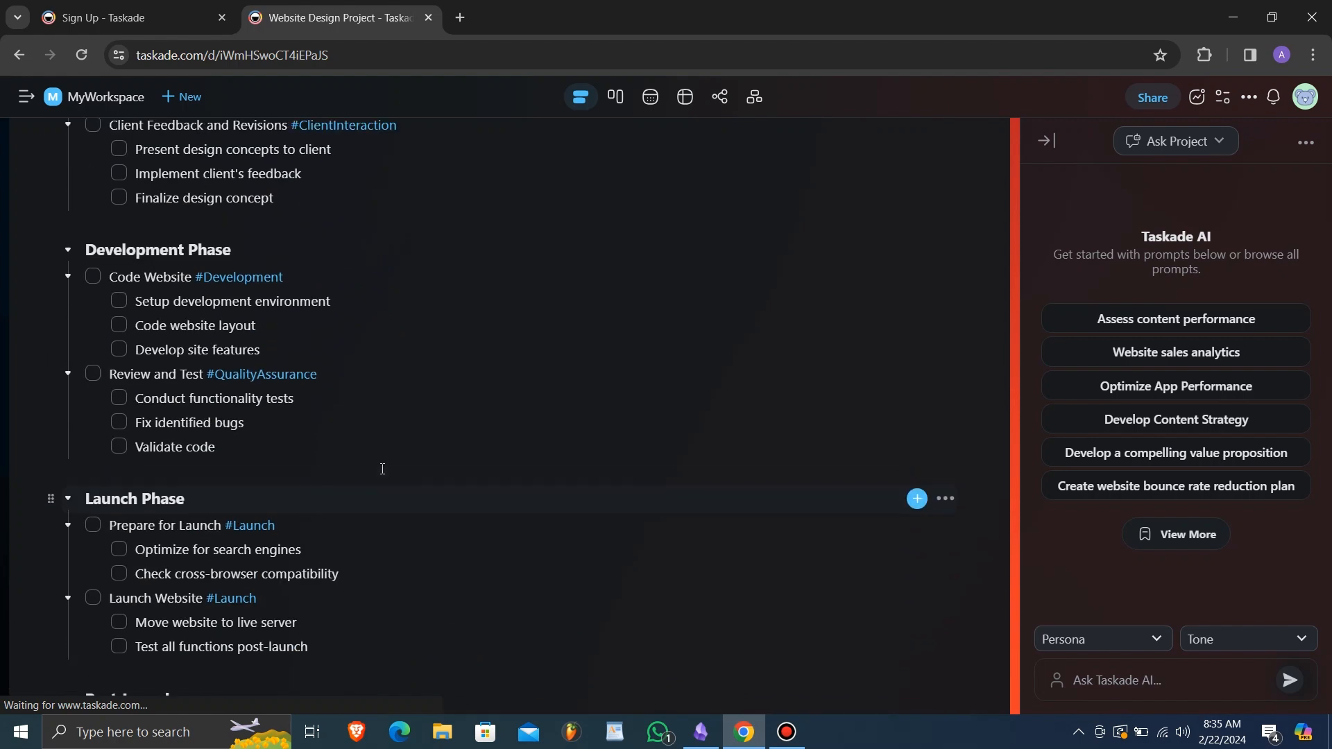
scroll("up", 3)
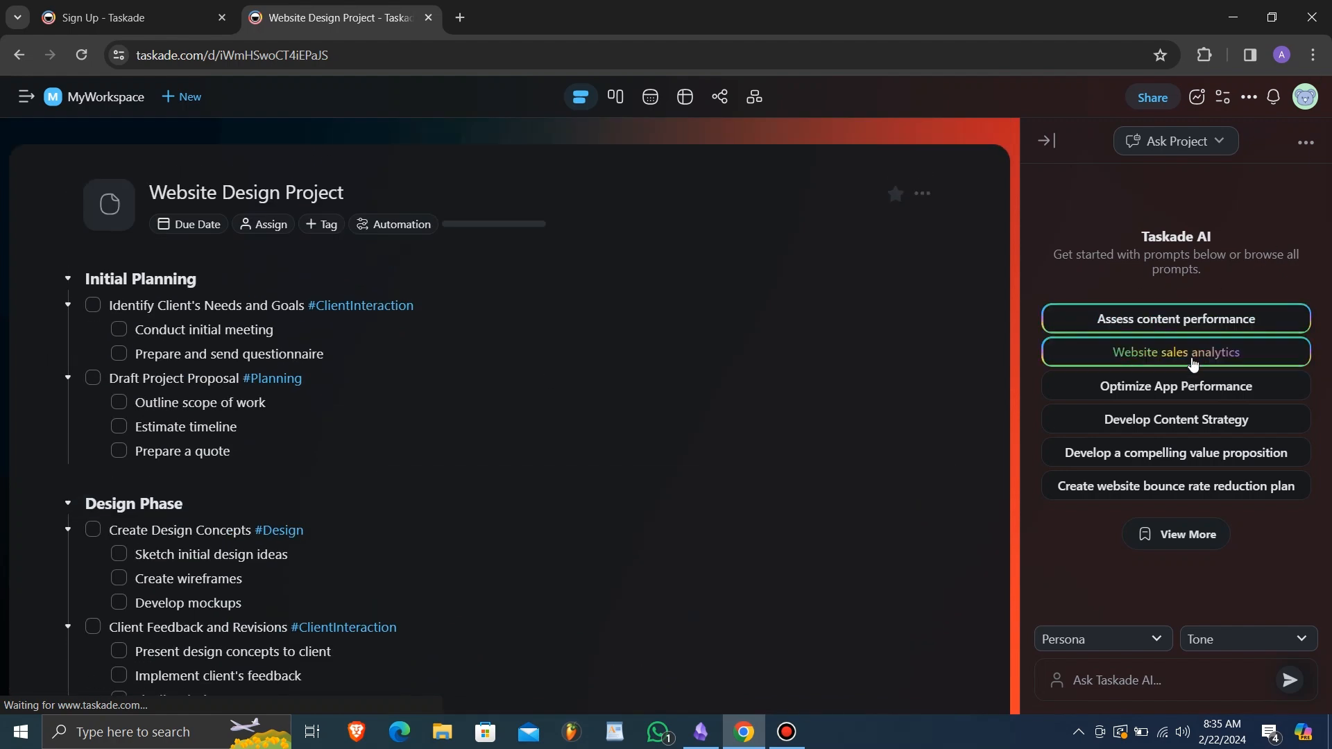
mouse_move(1128, 452)
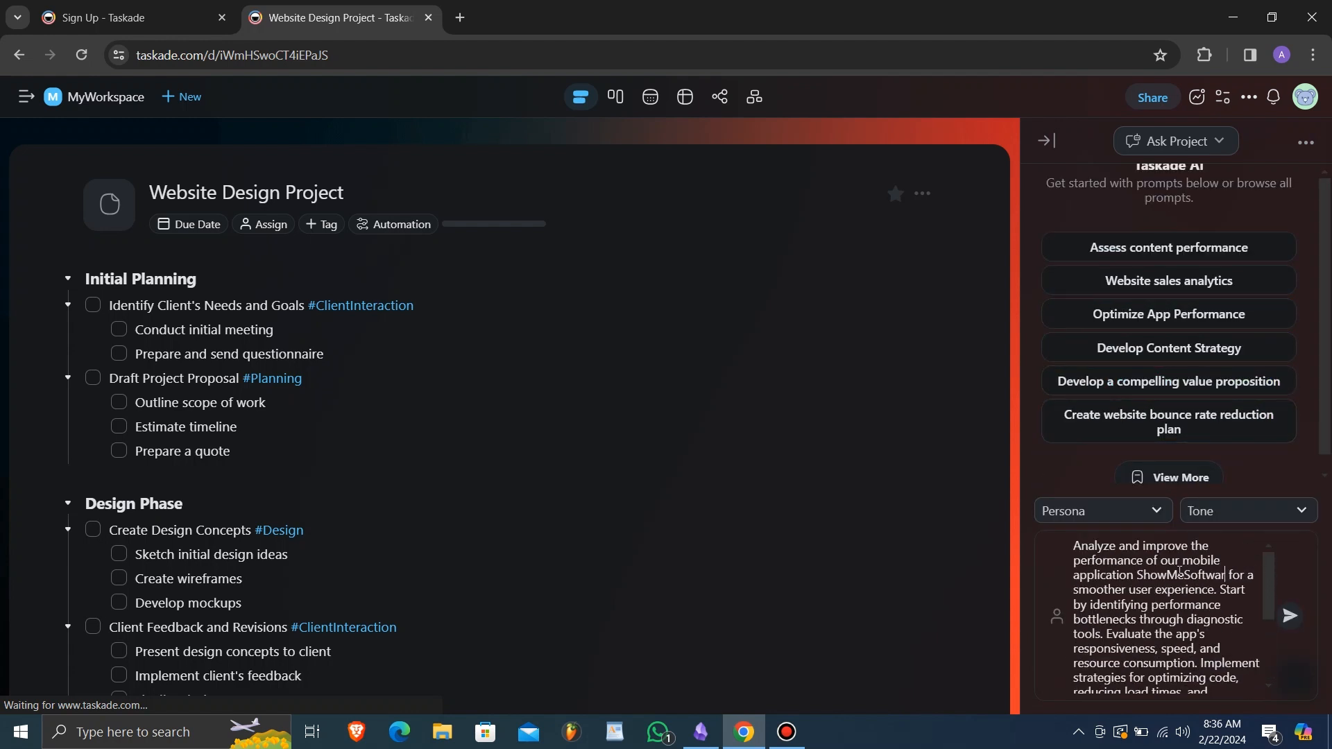
Send the Optimize App Performance prompt about ShowMeSoftware to Taskade AI chat
scroll("down", 3)
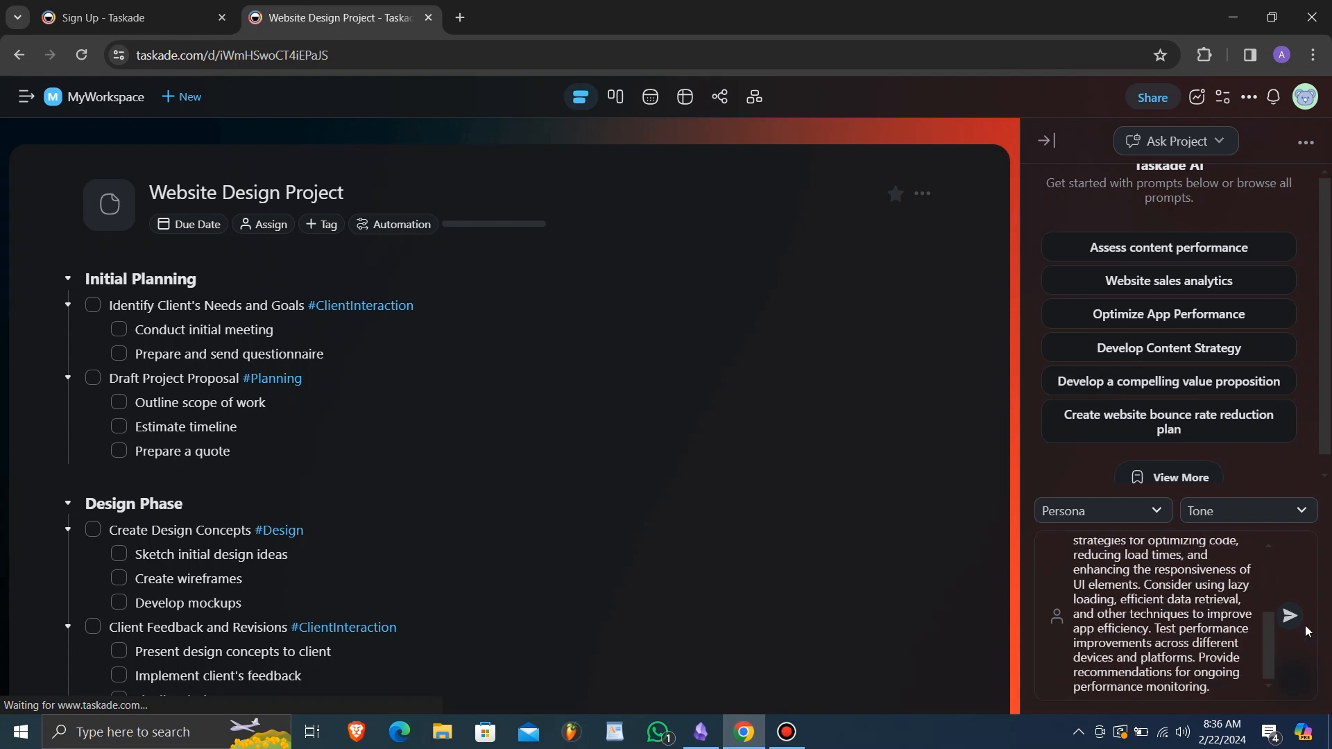
left_click(1287, 616)
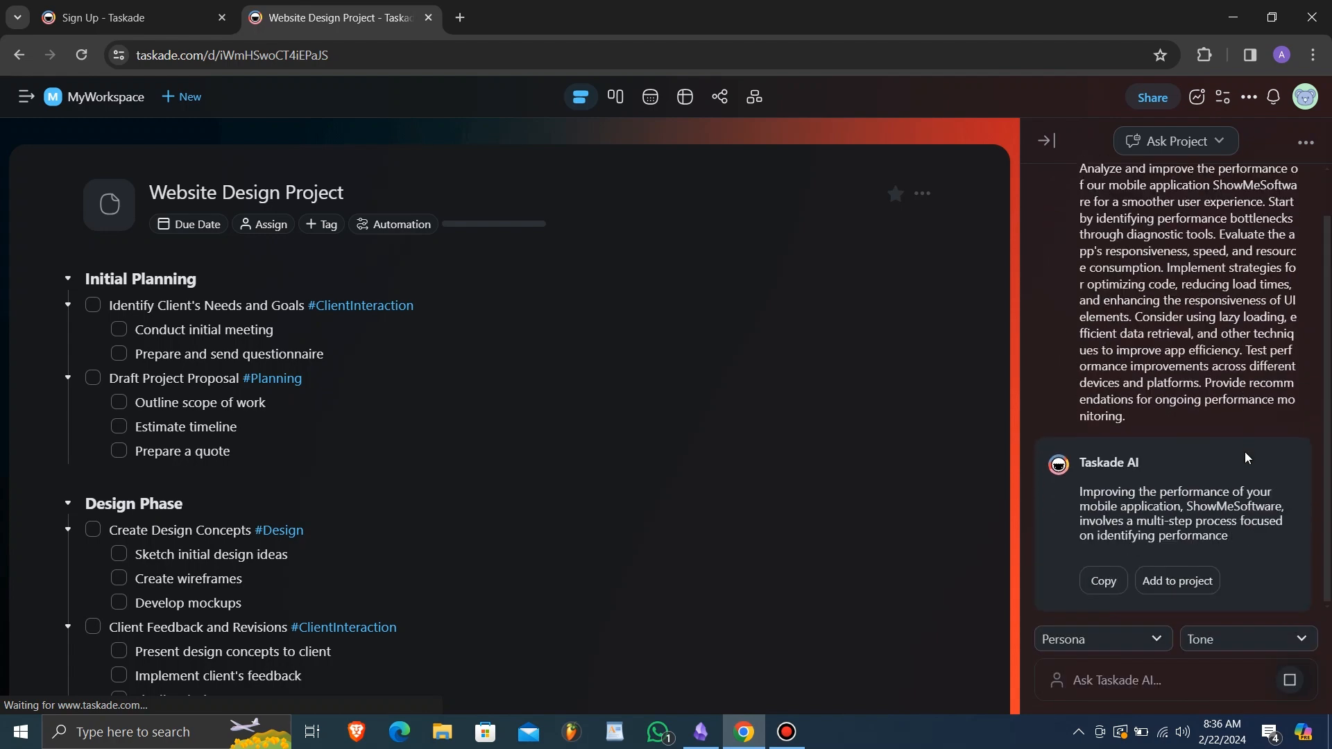